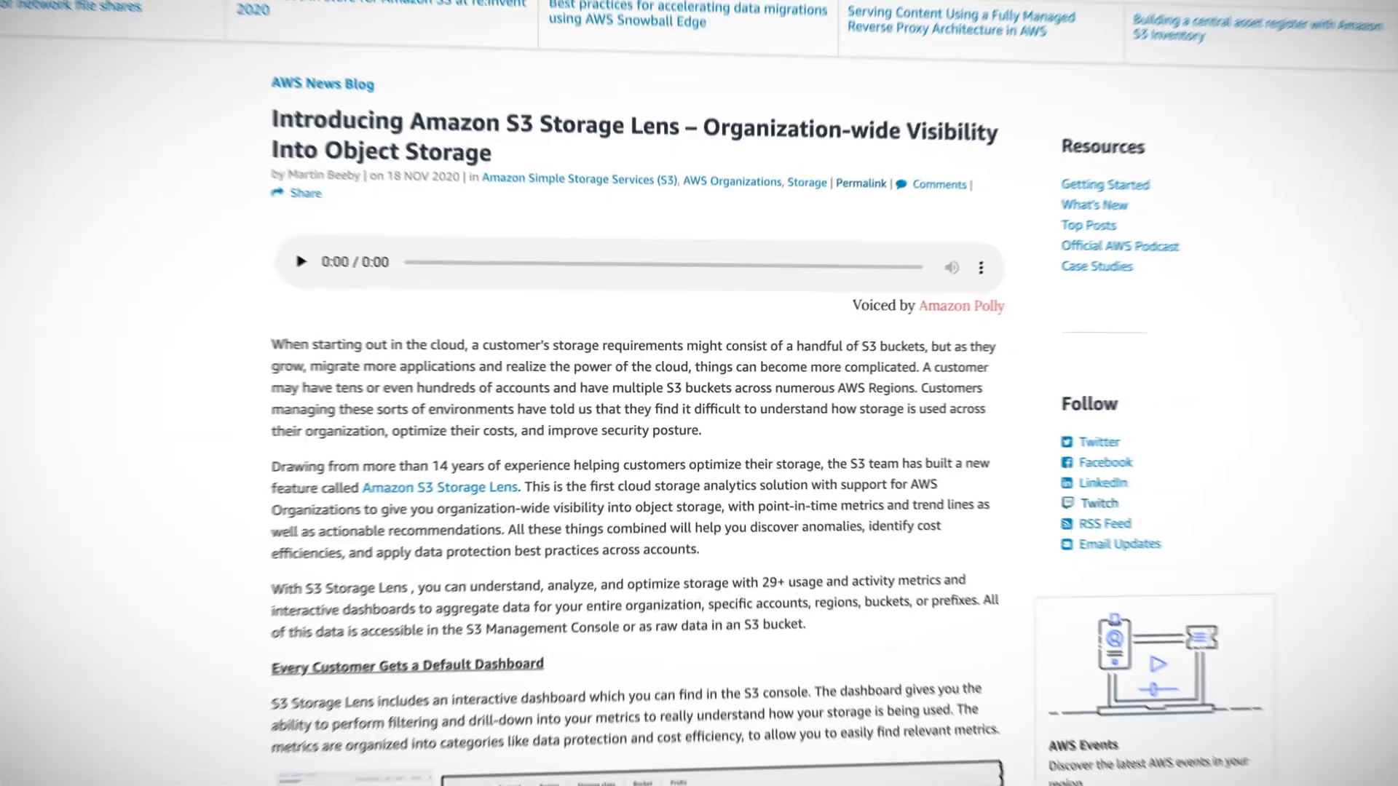
scroll("down", 3)
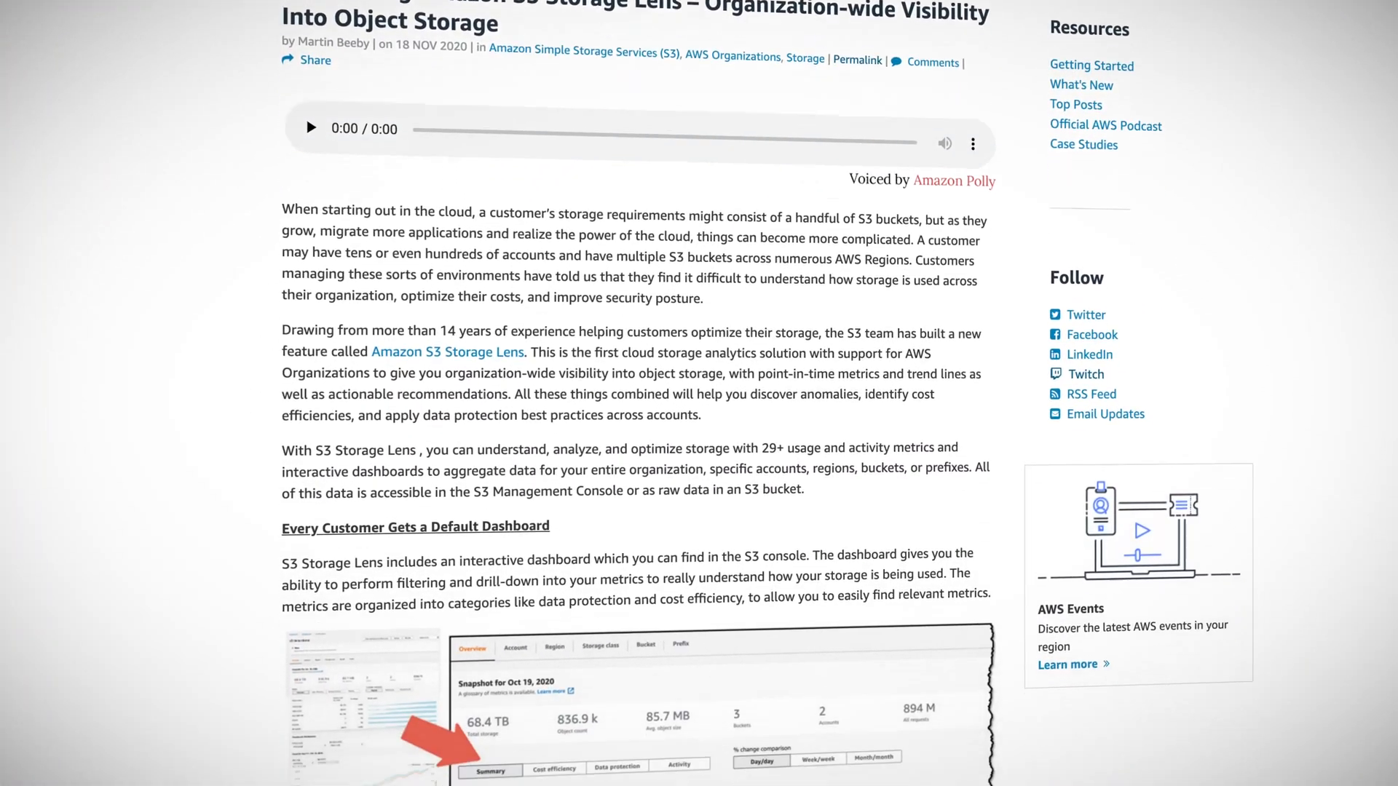
scroll("down", 3)
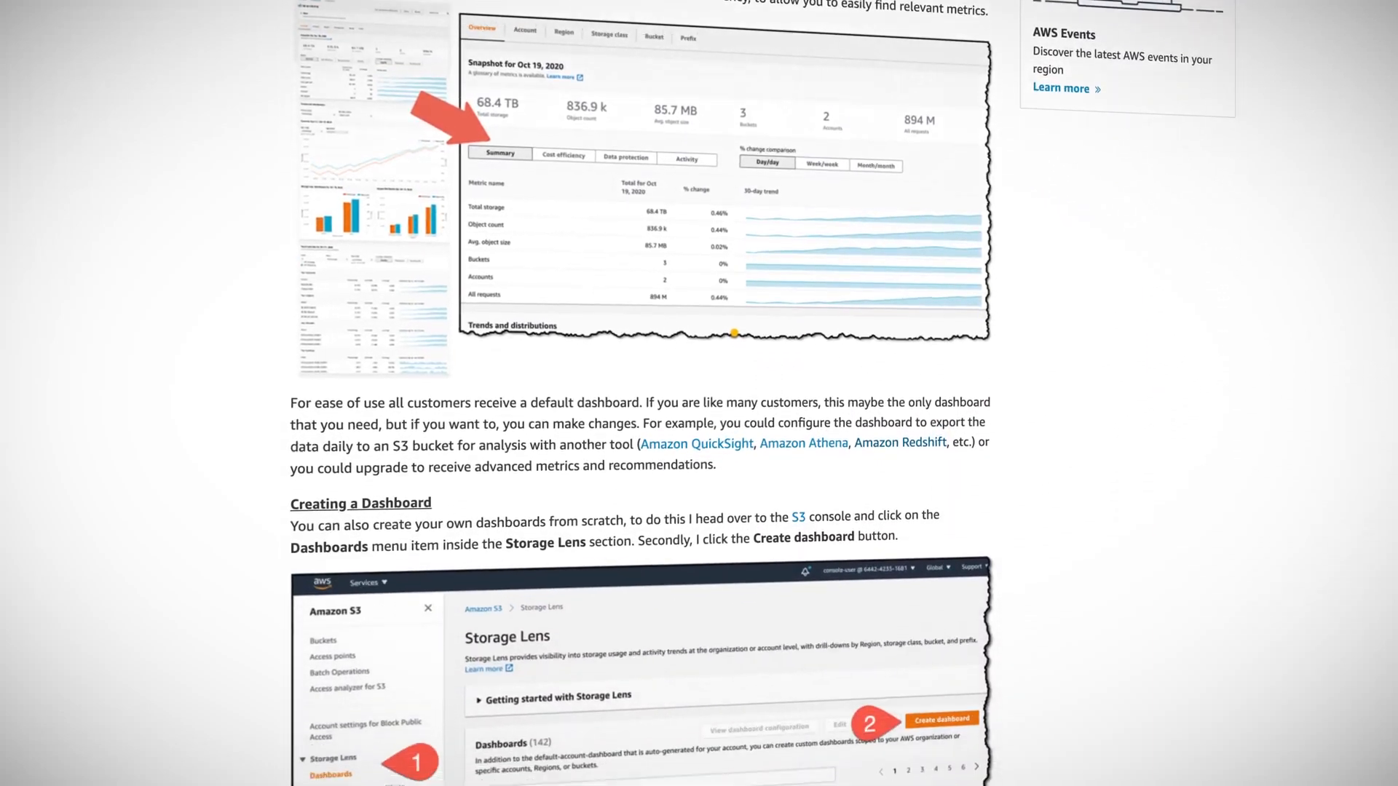
scroll("down", 3)
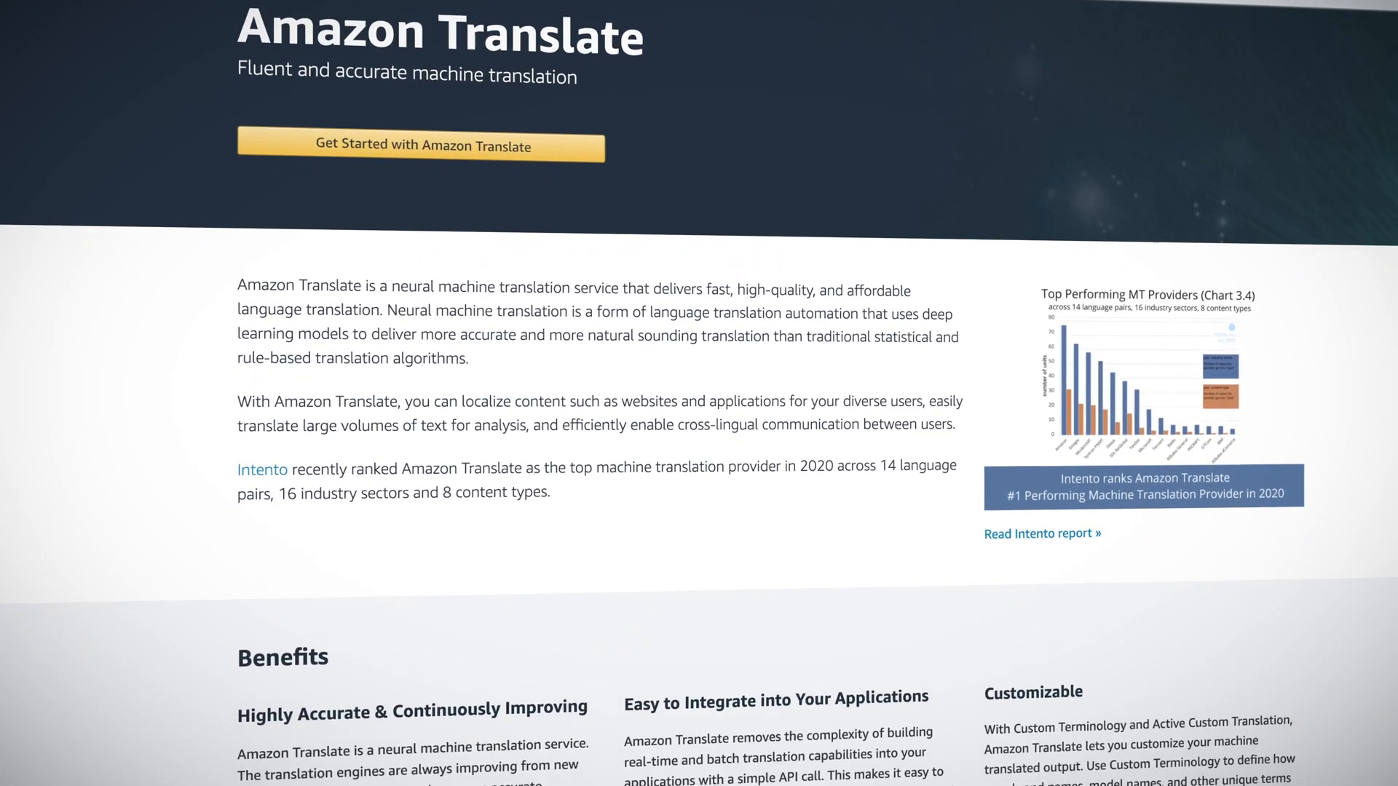
scroll("down", 3)
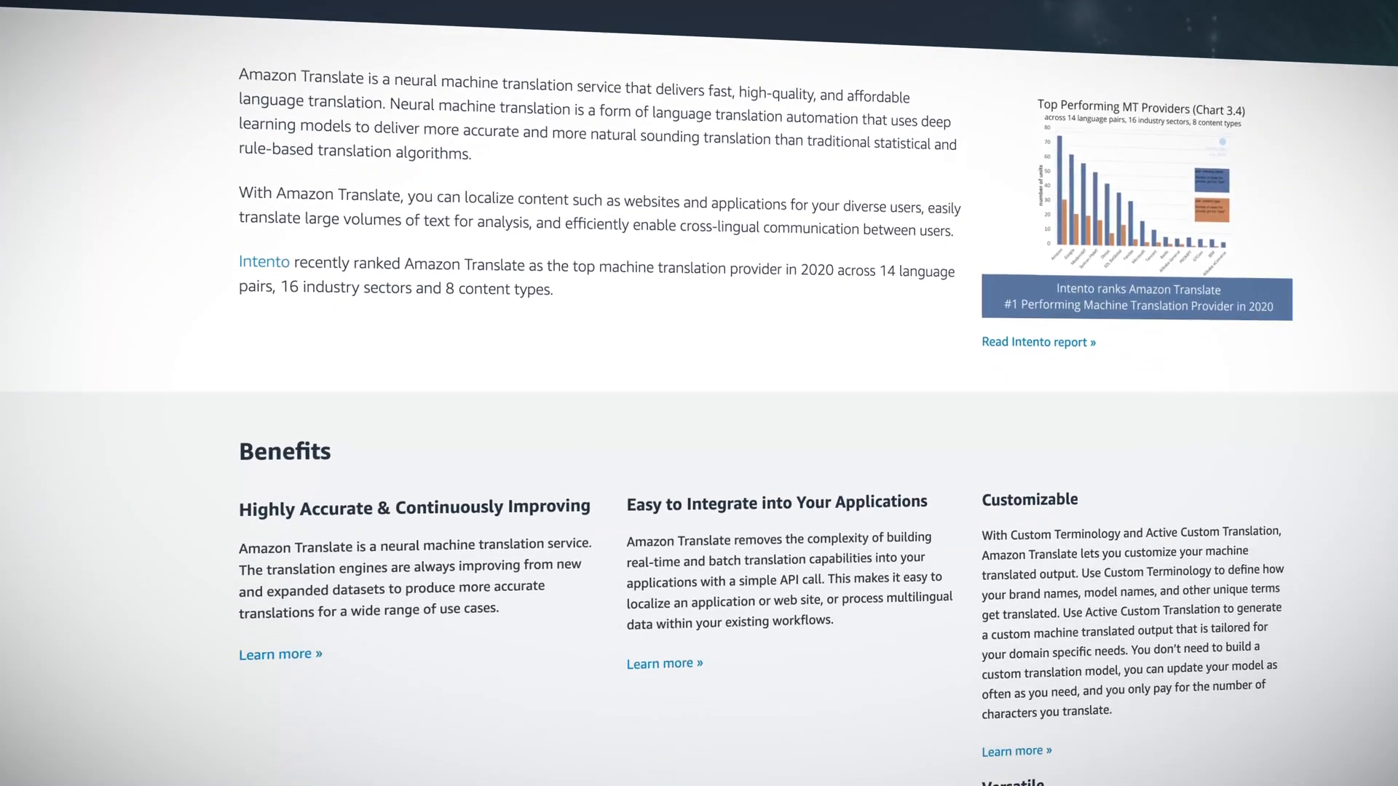
scroll("down", 3)
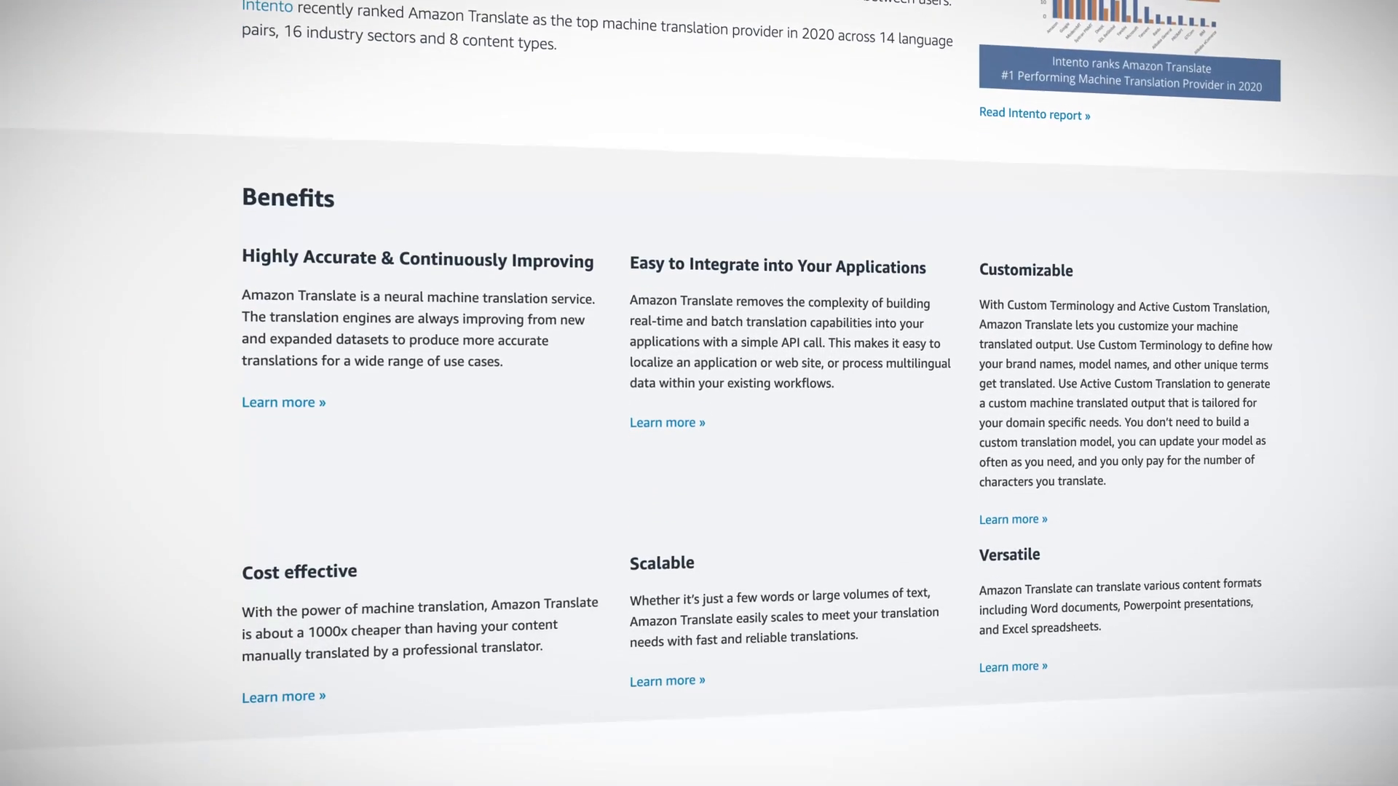
scroll("down", 3)
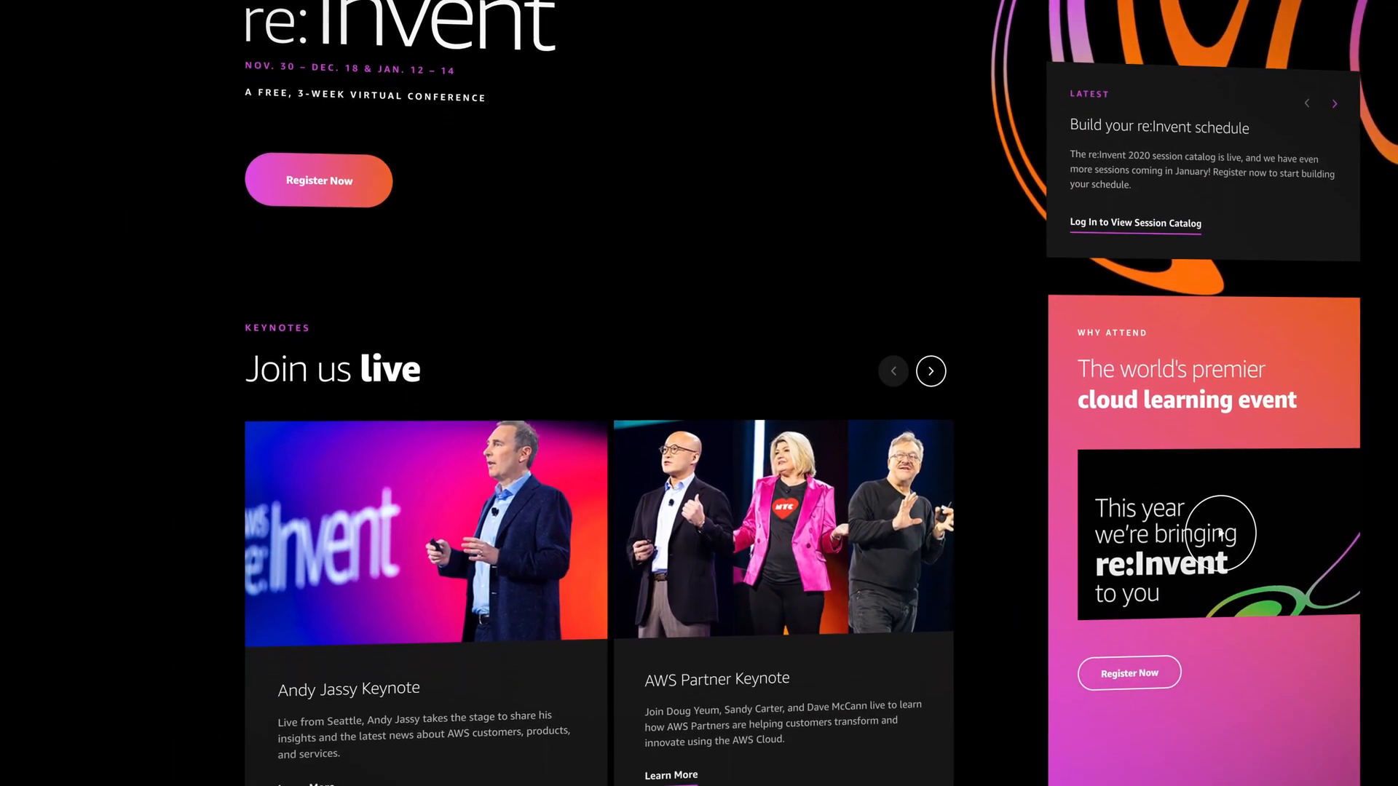
scroll("down", 3)
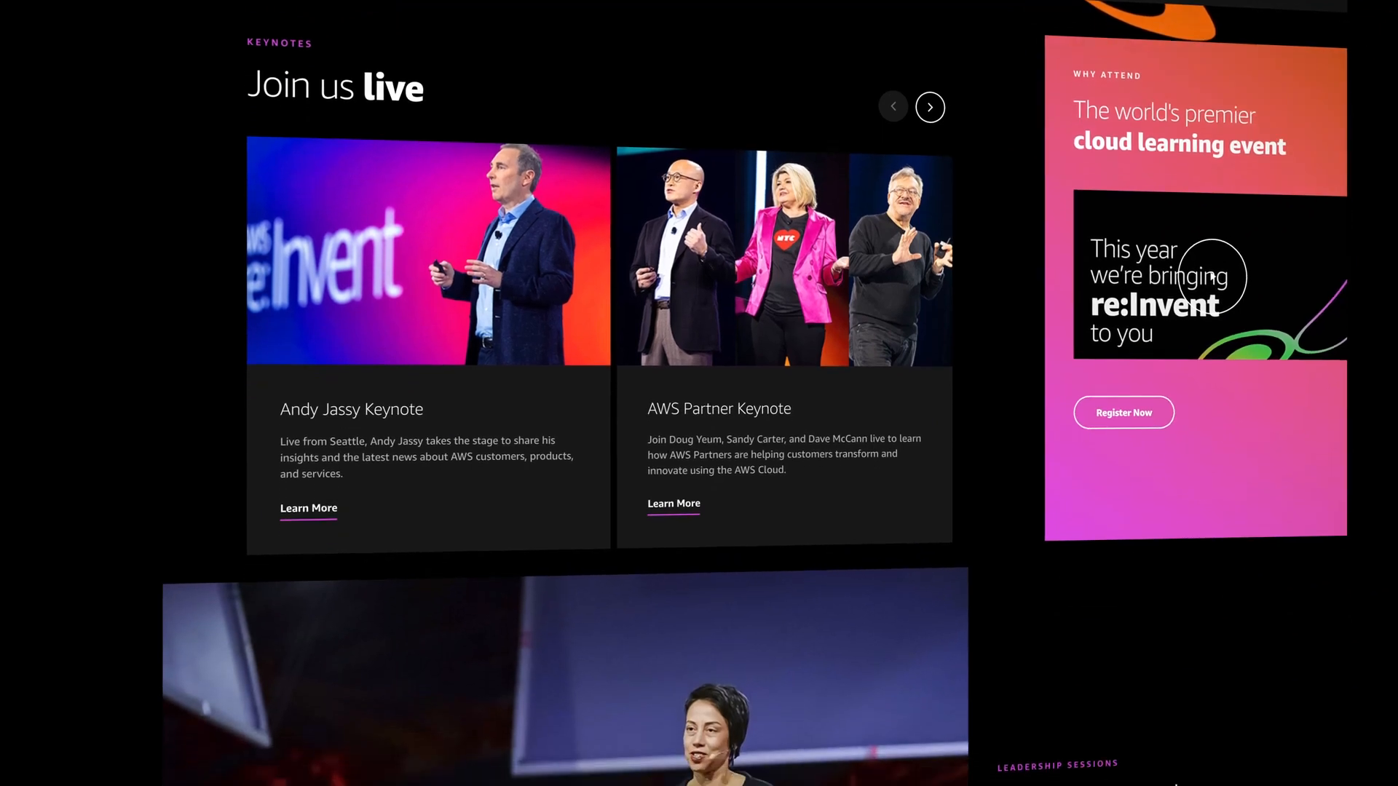
scroll("down", 3)
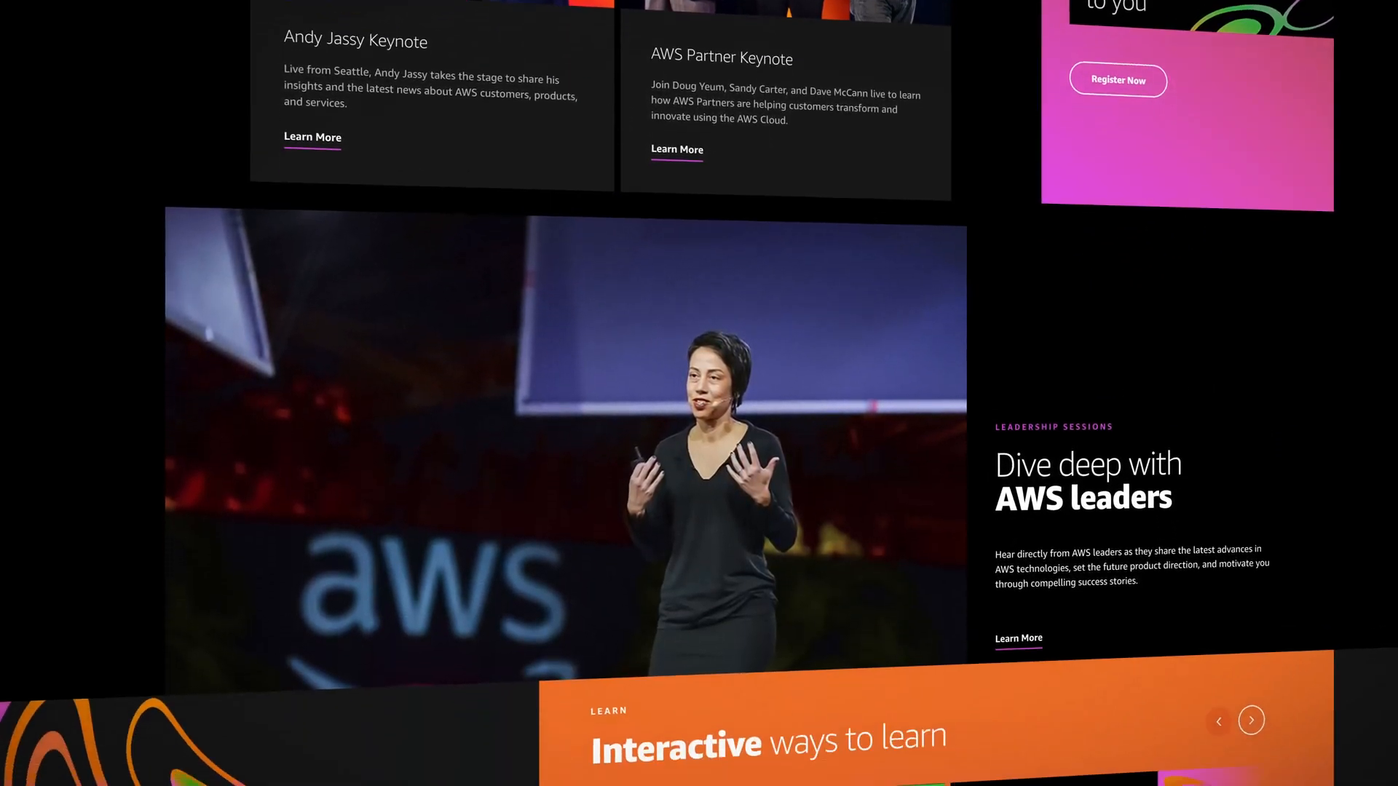
scroll("down", 3)
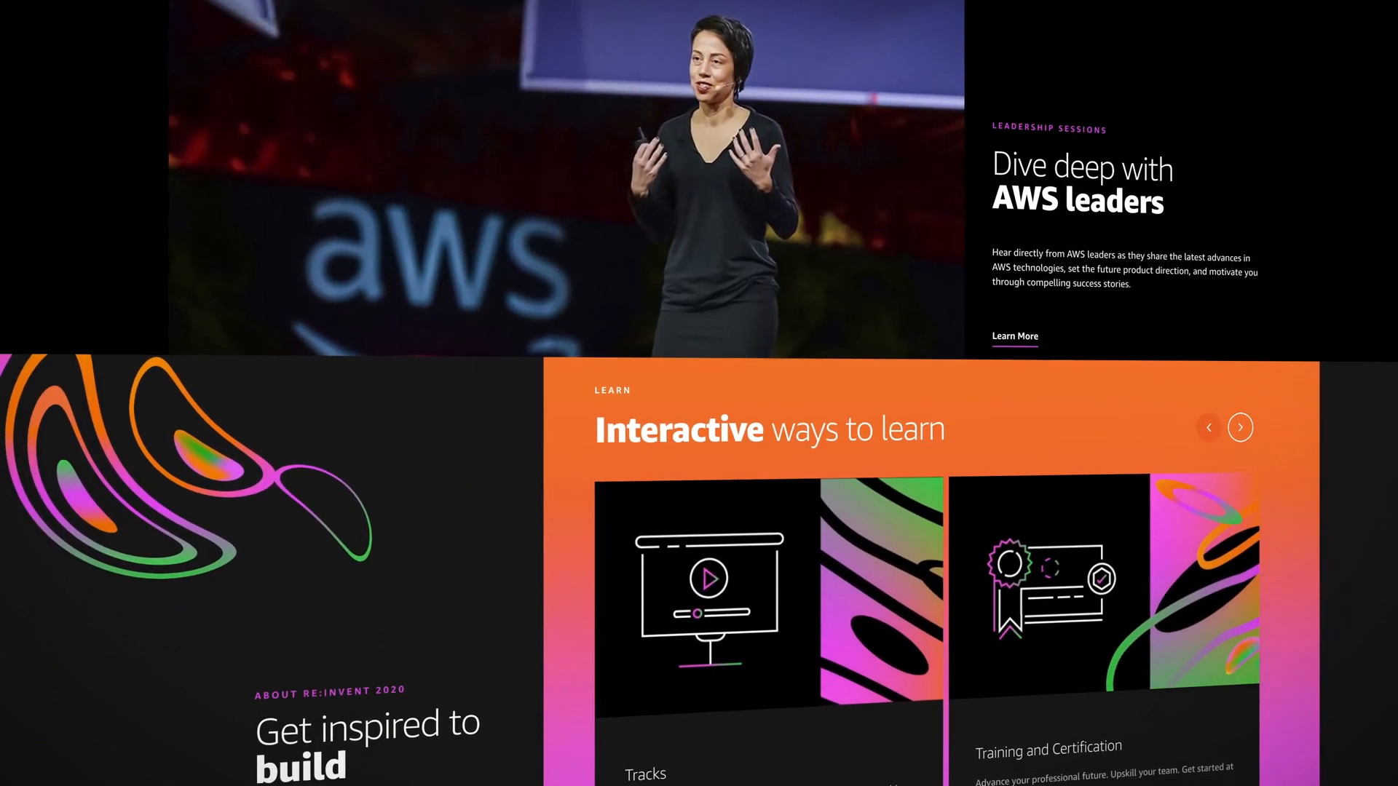
scroll("down", 3)
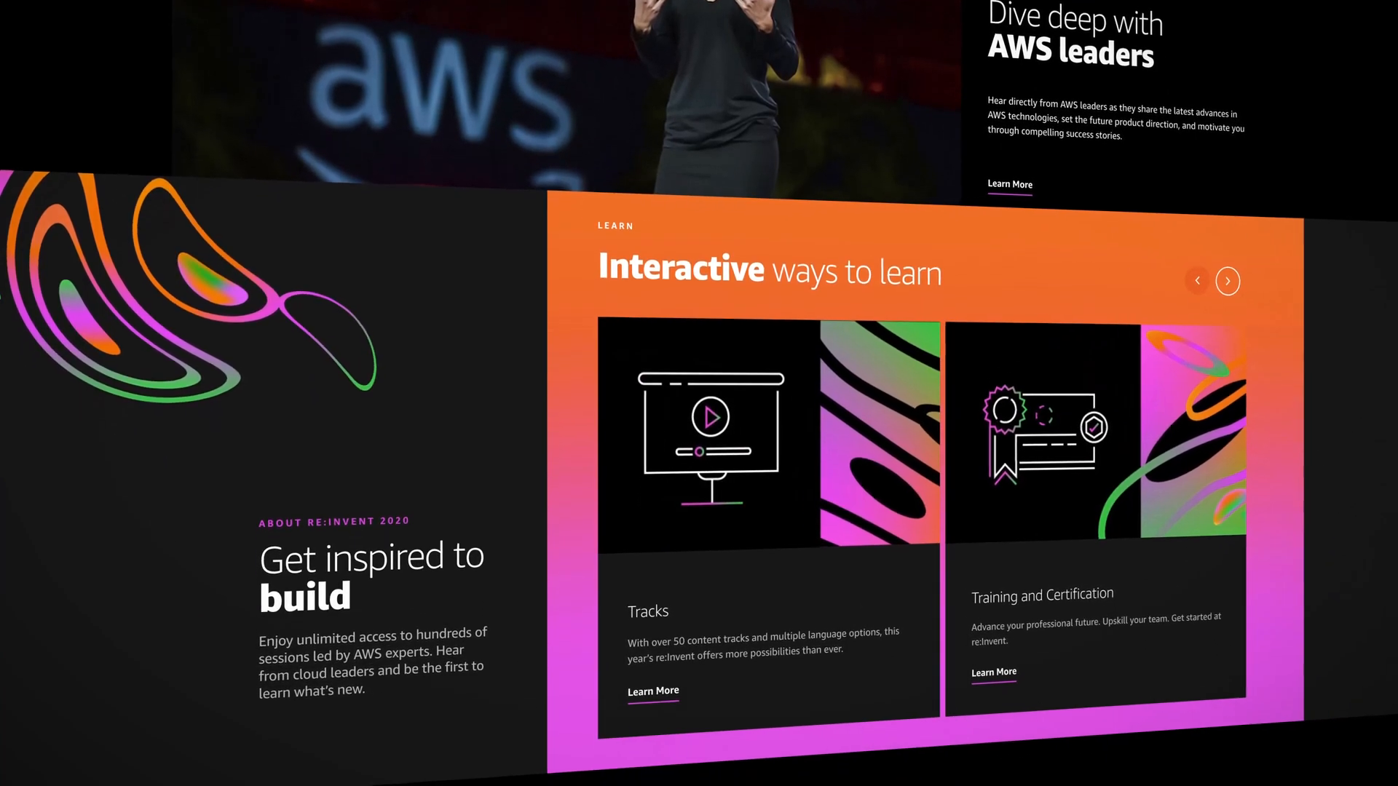